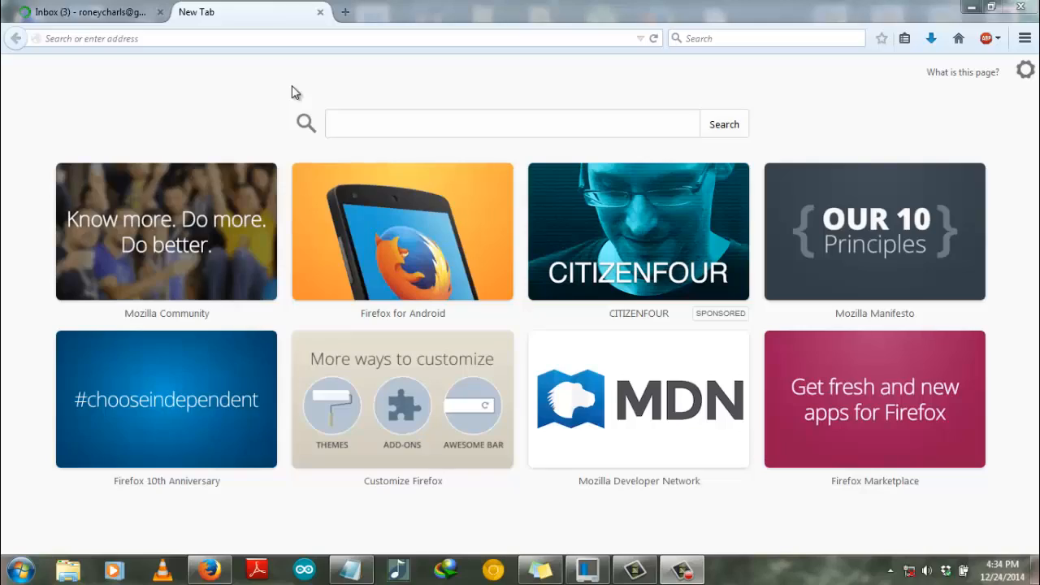
mouse_move(286, 143)
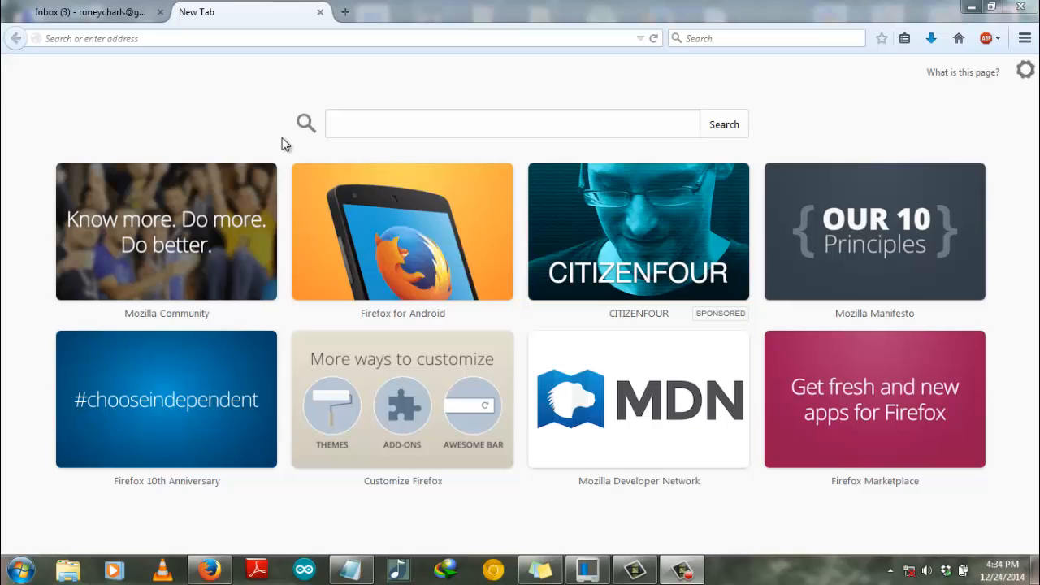
mouse_move(317, 88)
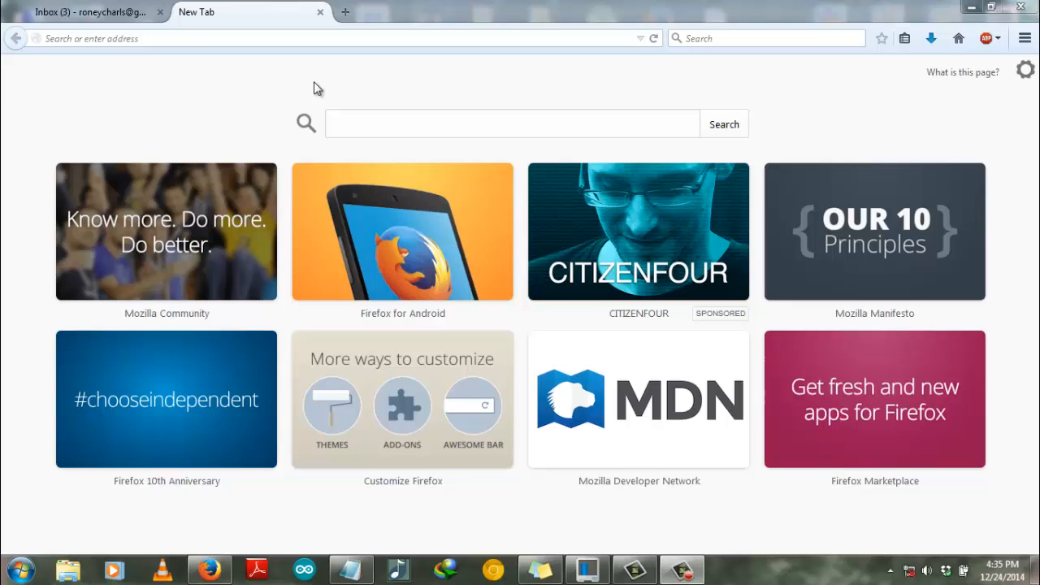
Step: Navigate to skype.com from the Firefox address bar
left_click(317, 39)
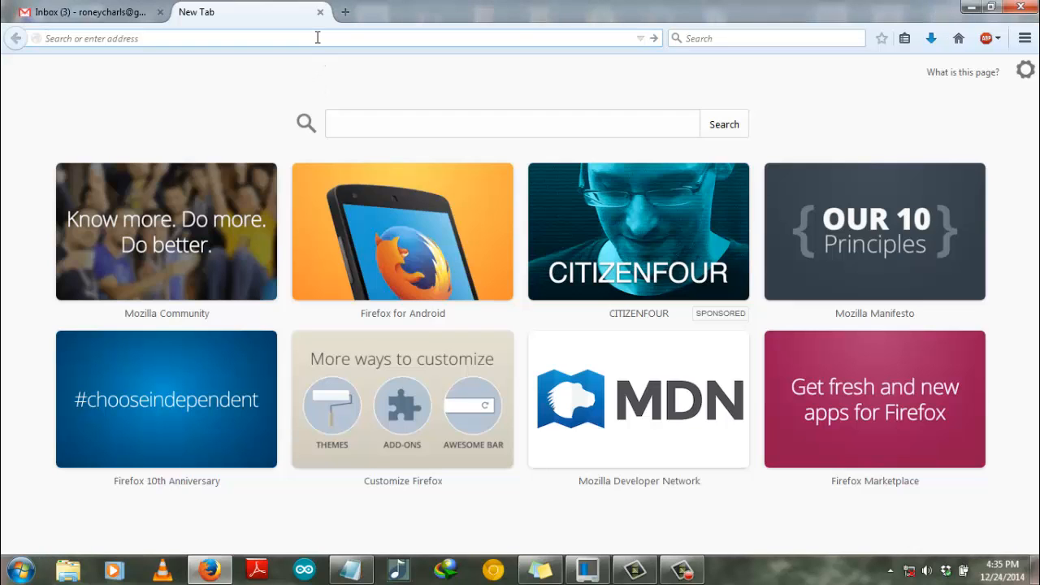
type("skype")
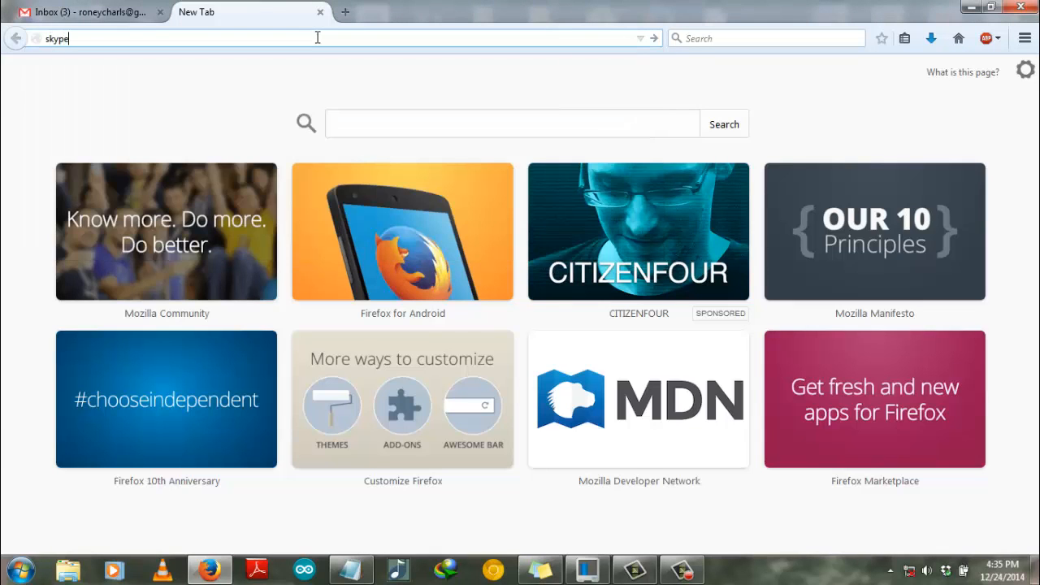
type(".")
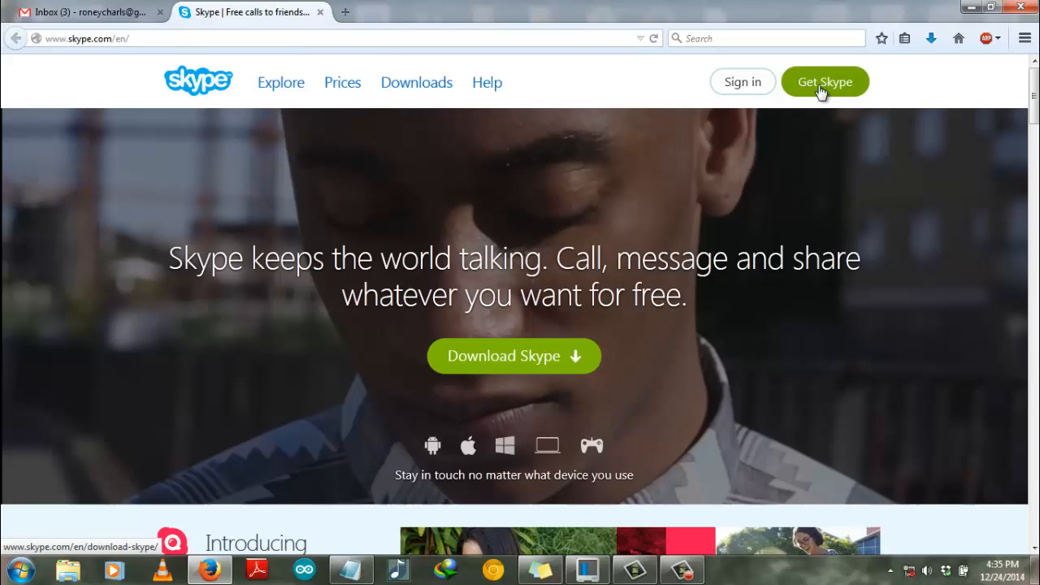
Step: Go to the Get Skype download page for Windows desktop and look it over
left_click(824, 82)
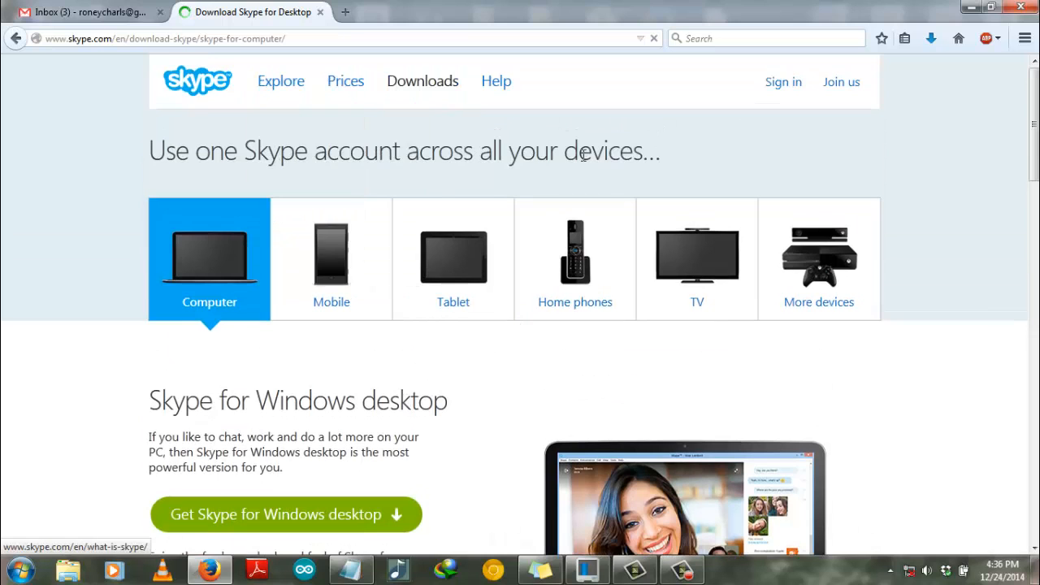
scroll("down", 3)
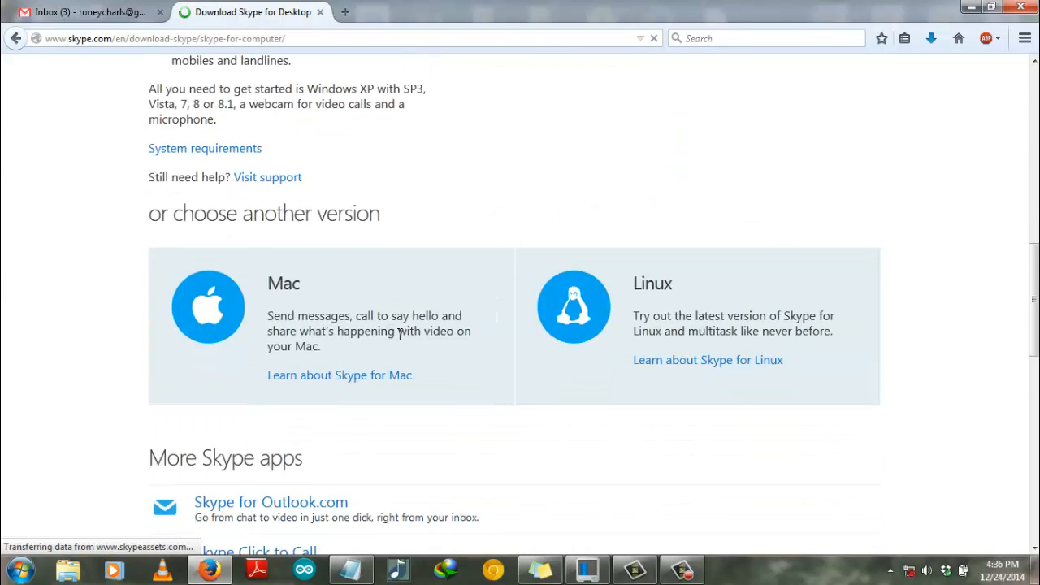
scroll("down", 3)
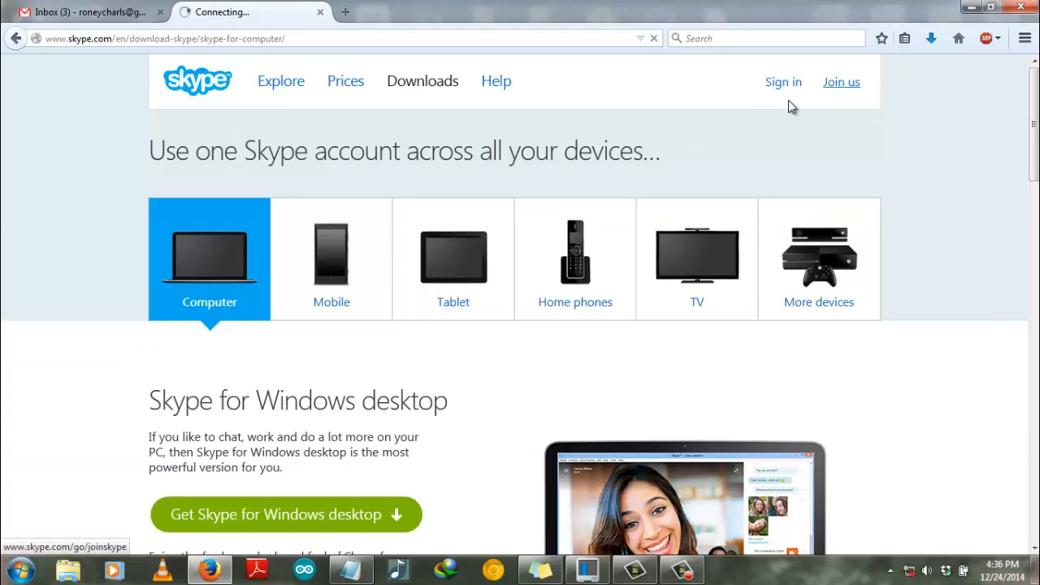
Step: Go to Join us and choose Create an account to reach the blank sign-up fields
left_click(841, 81)
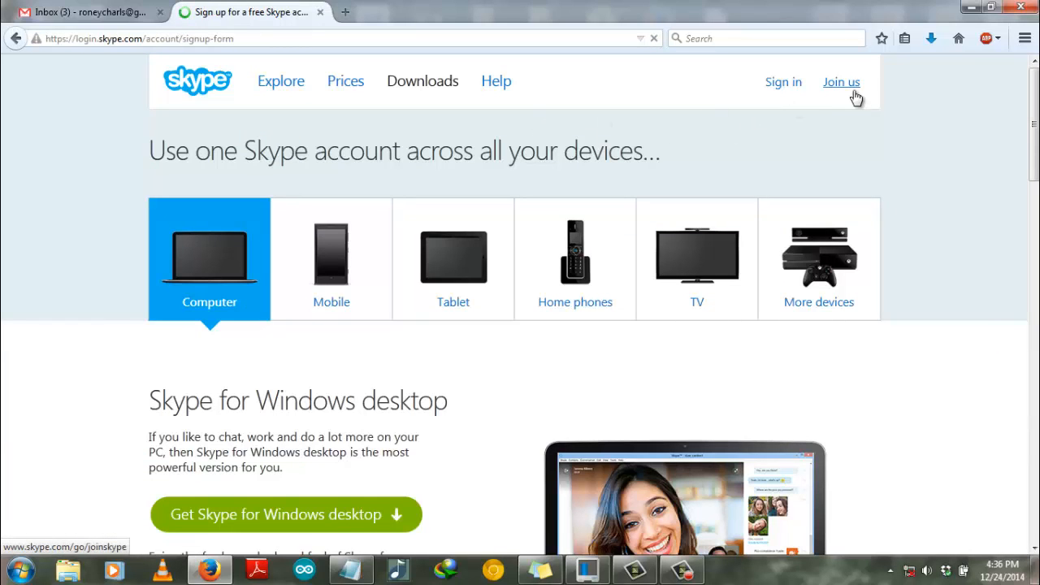
left_click(841, 81)
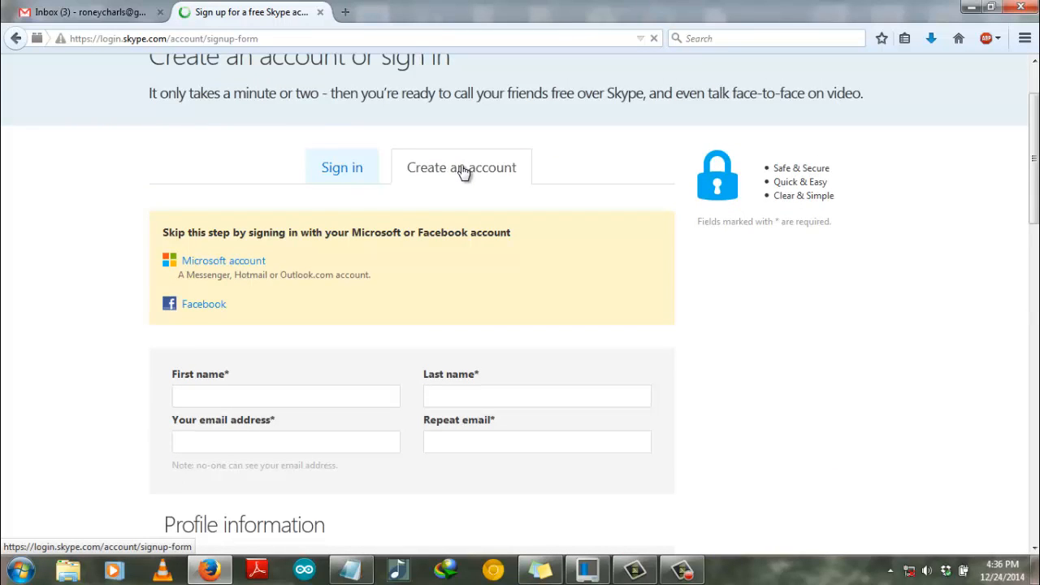
scroll("down", 3)
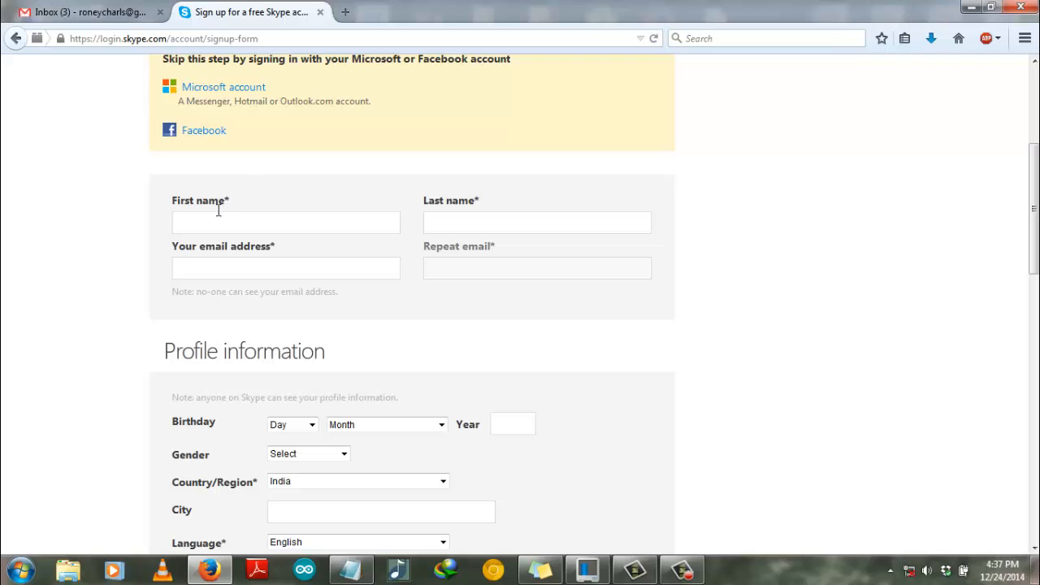
mouse_move(419, 315)
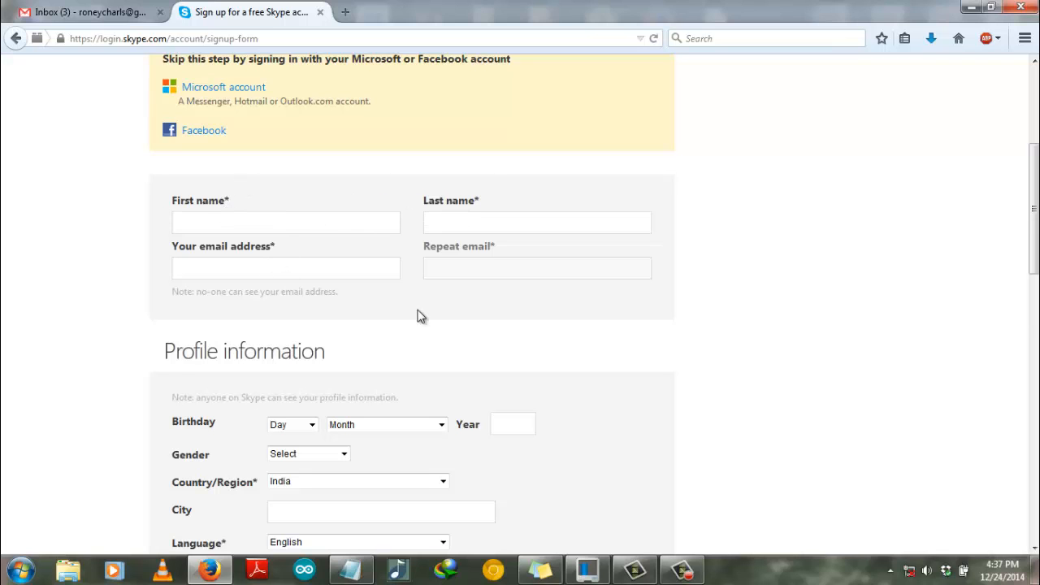
scroll("down", 3)
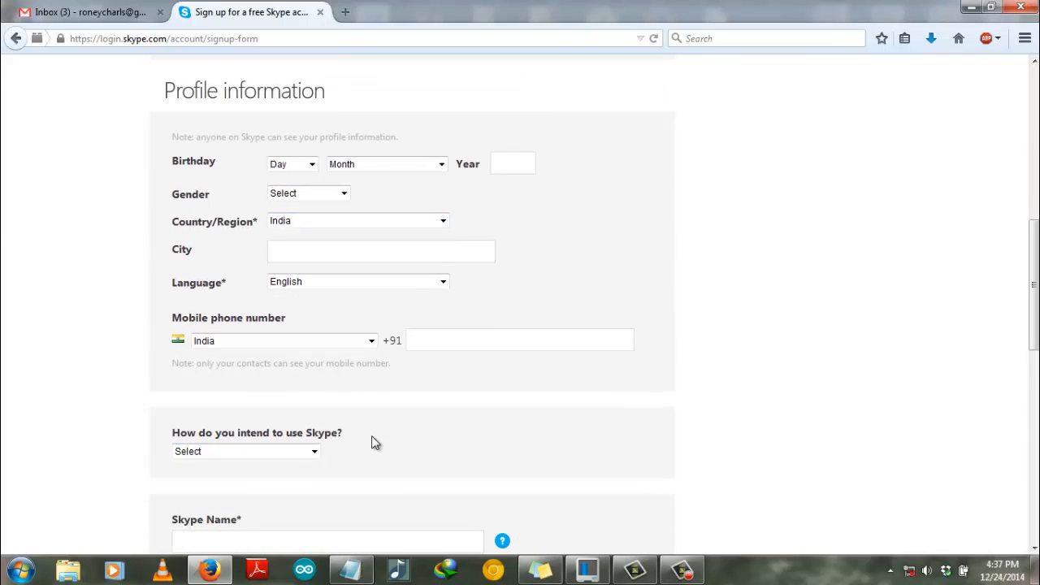
Step: Enter the first name Roney, the last name and the email address twice
left_click(286, 137)
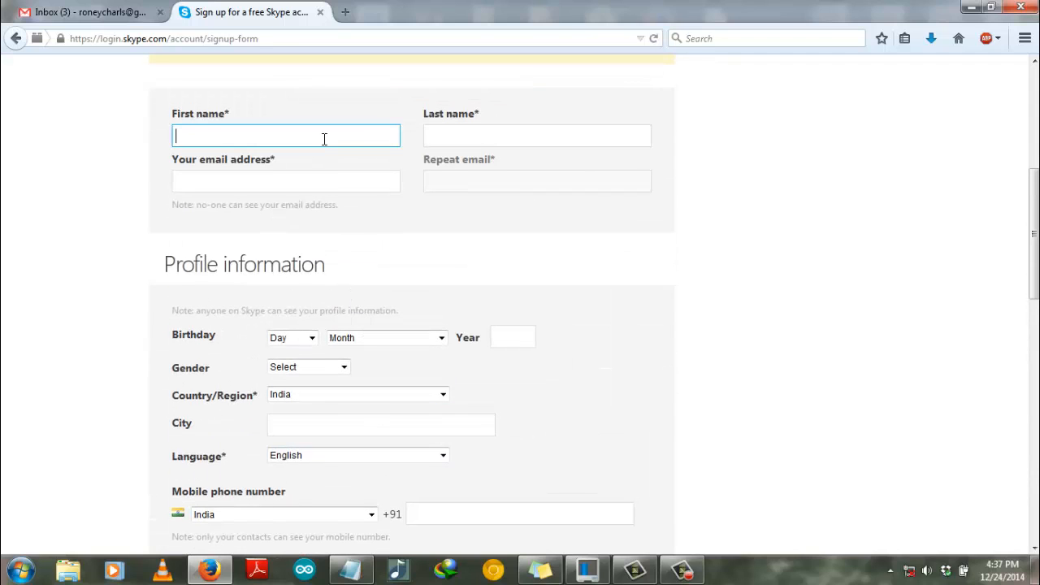
type("Roney")
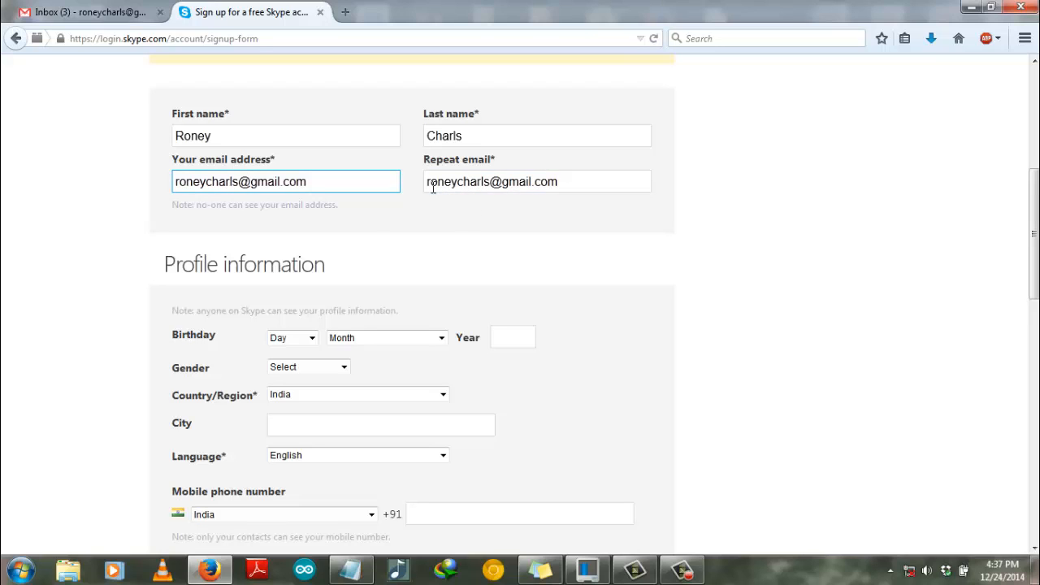
left_click(289, 336)
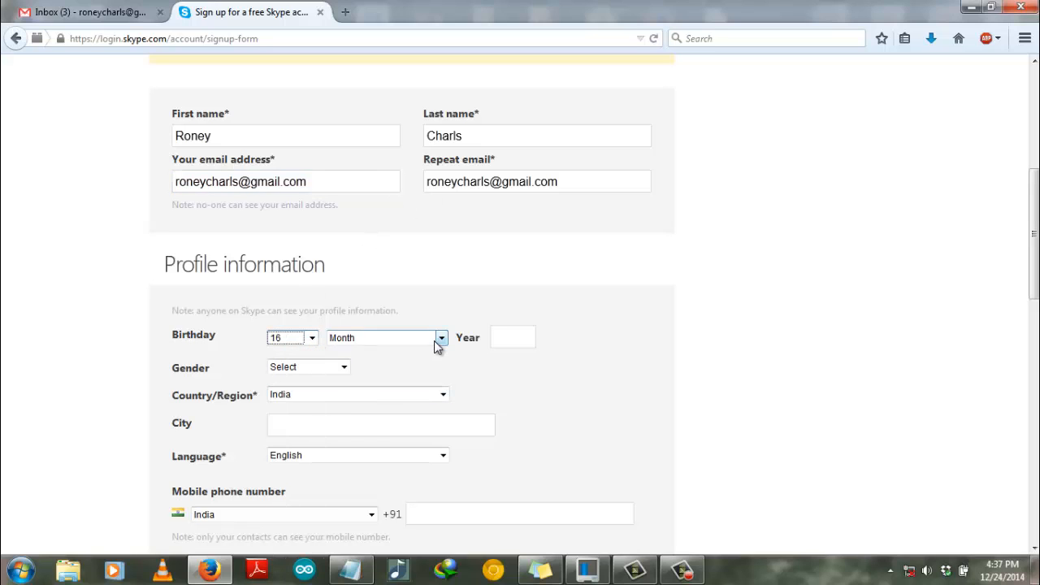
left_click(386, 338)
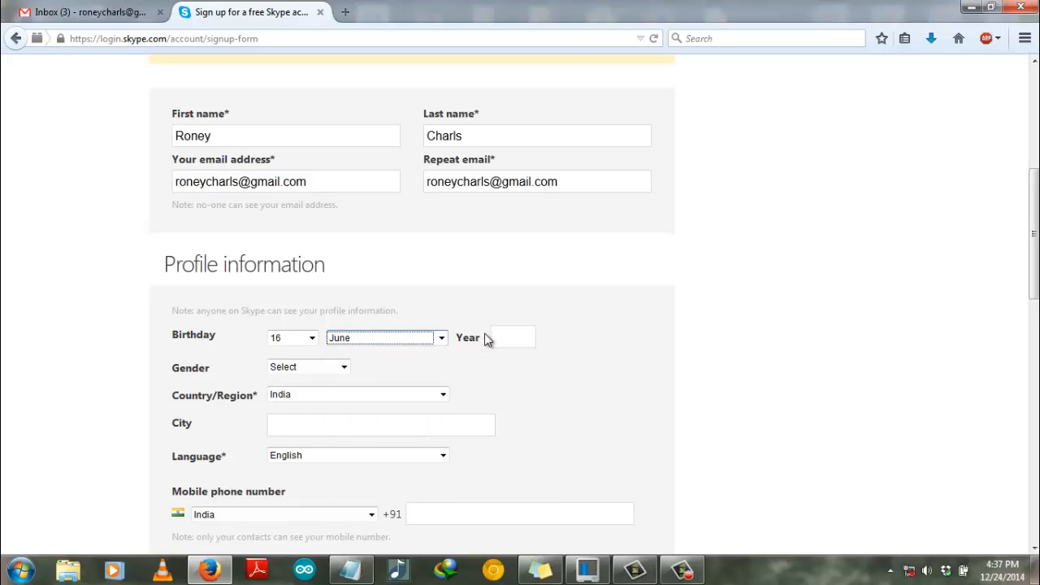
type("1990")
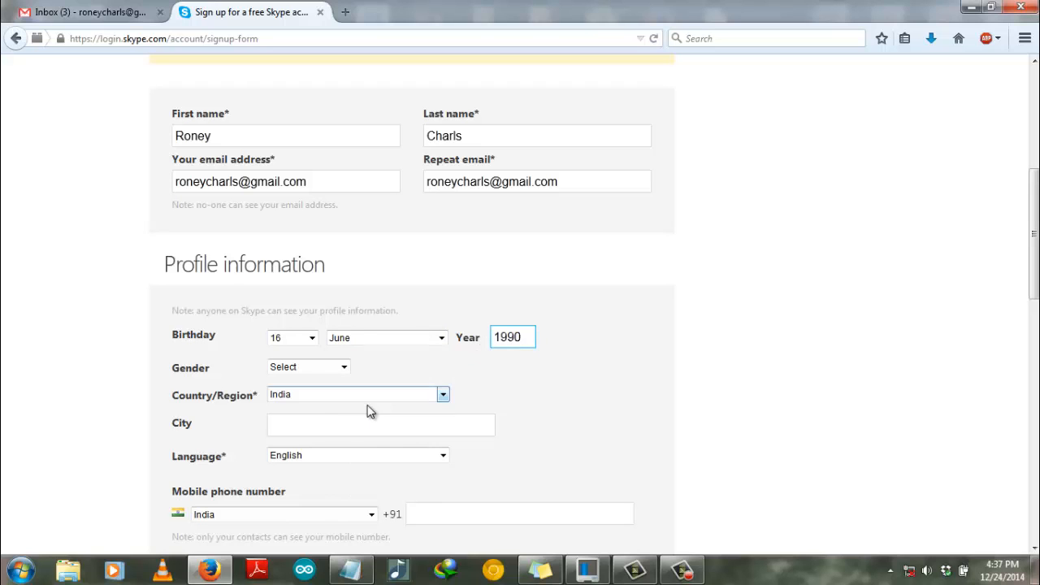
scroll("down", 3)
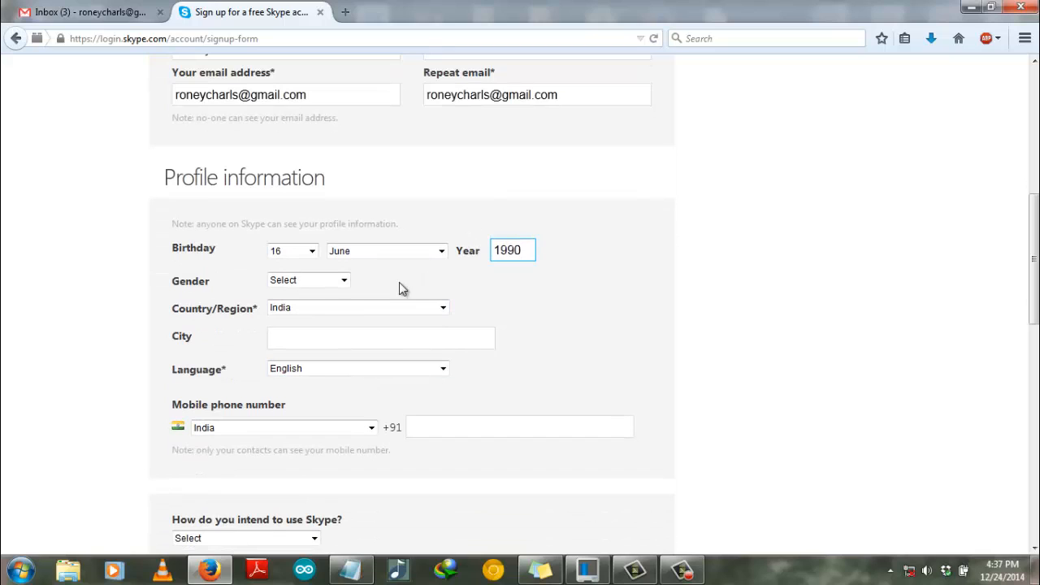
mouse_move(346, 333)
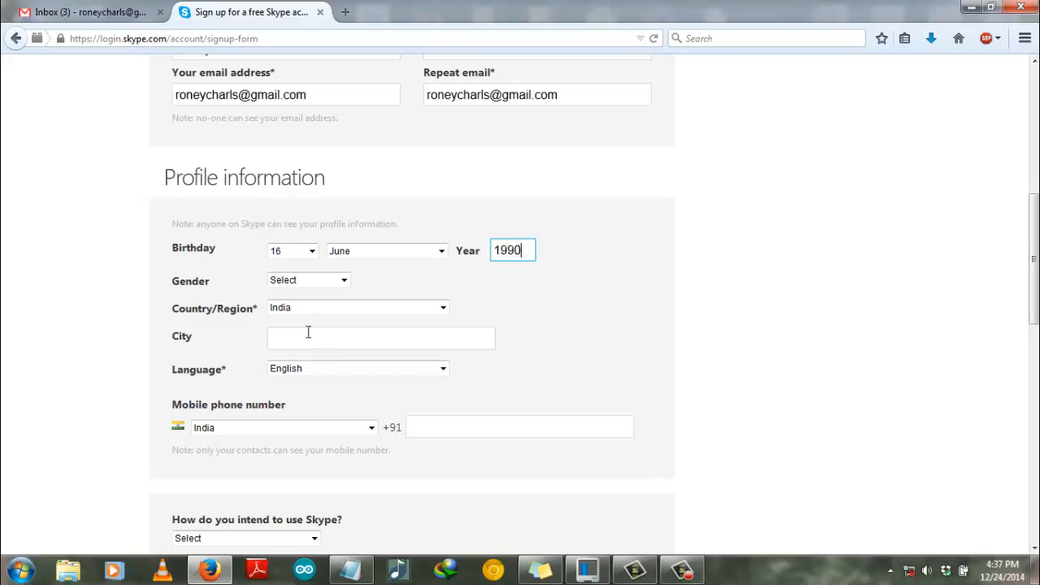
mouse_move(309, 342)
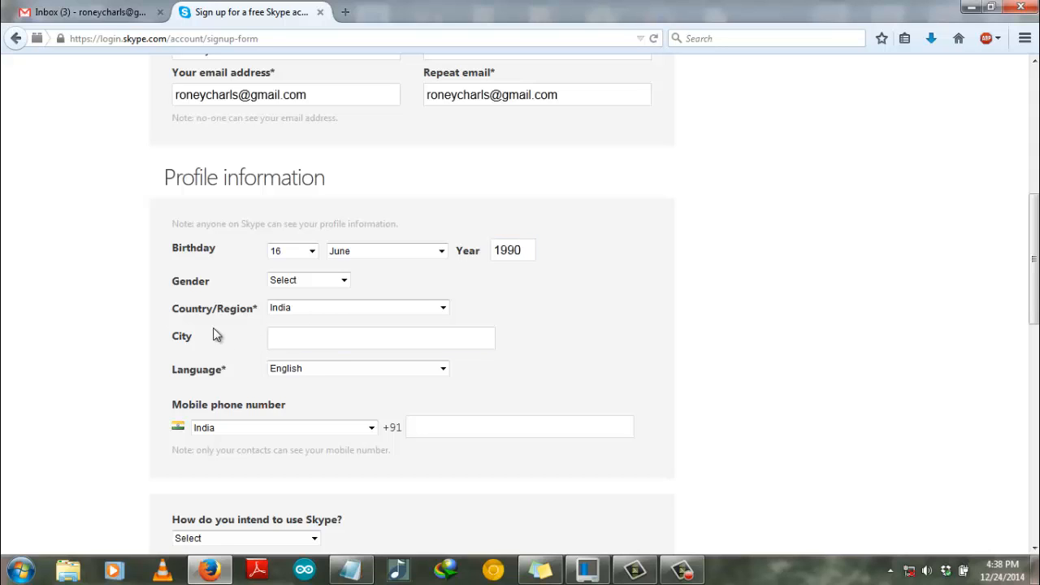
mouse_move(192, 336)
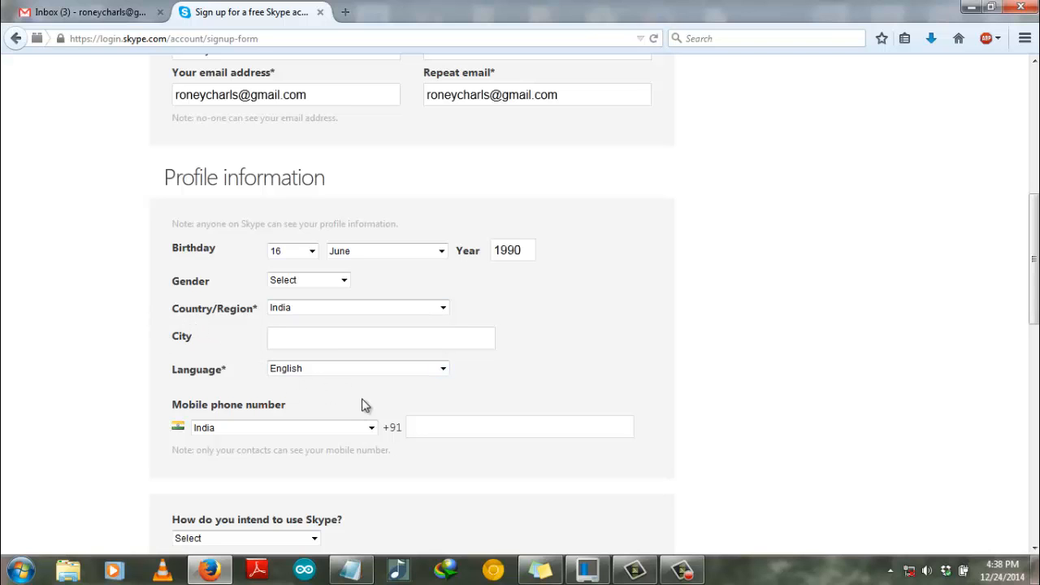
scroll("down", 3)
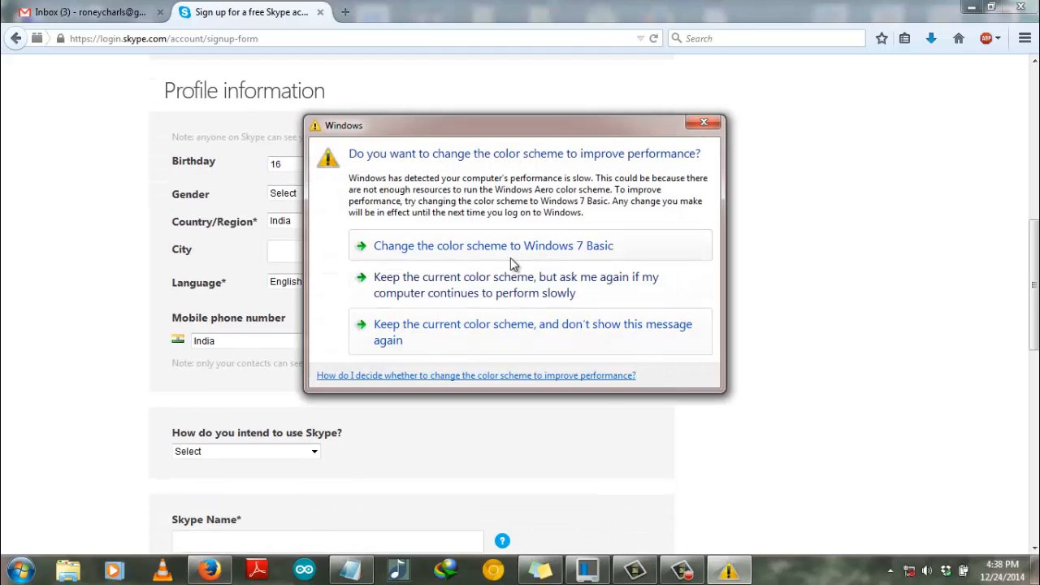
Step: Choose 'Mostly personal conversations' as the intended Skype use
left_click(702, 120)
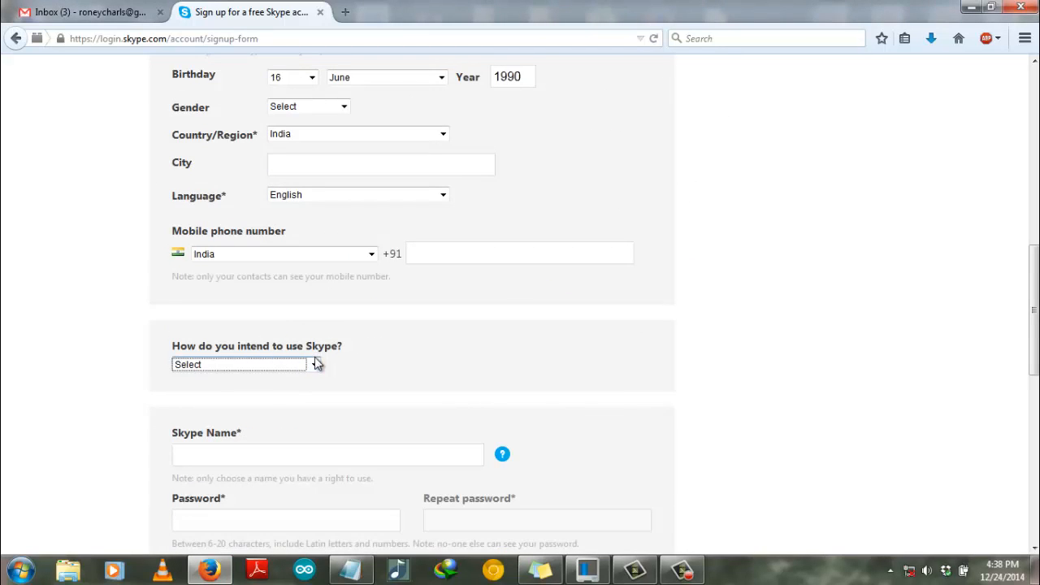
left_click(244, 364)
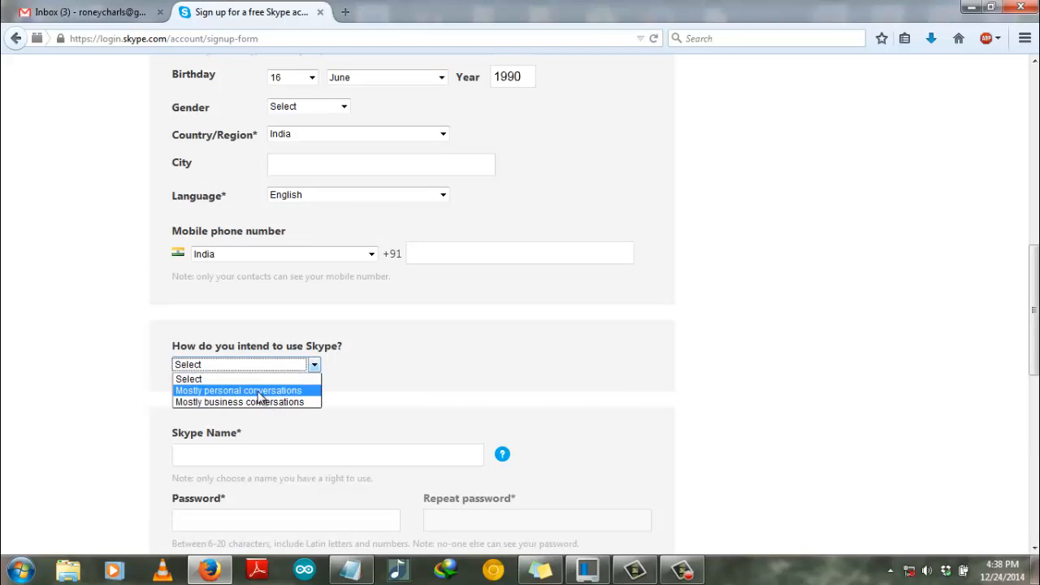
left_click(237, 390)
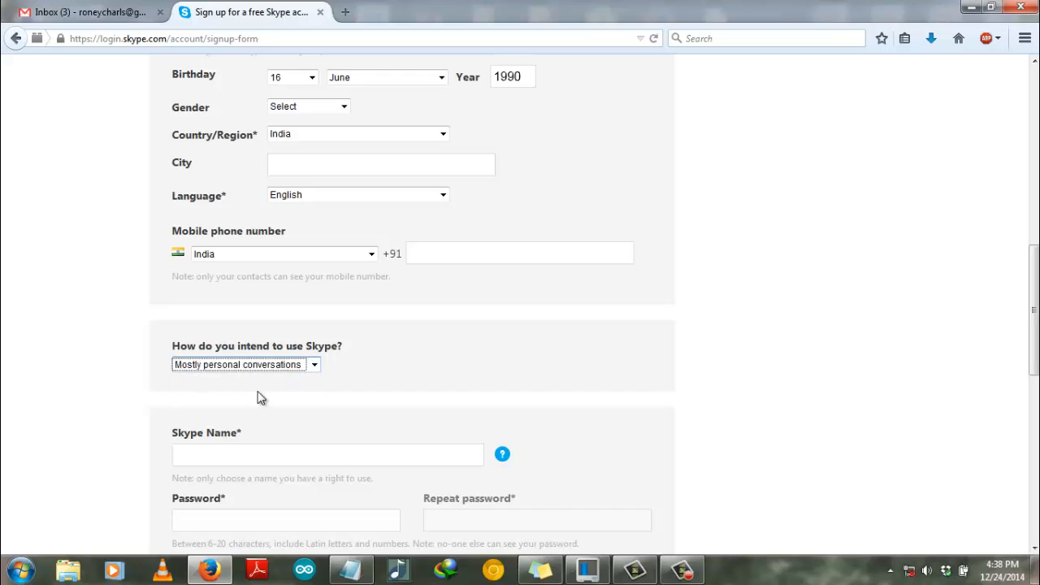
scroll("down", 3)
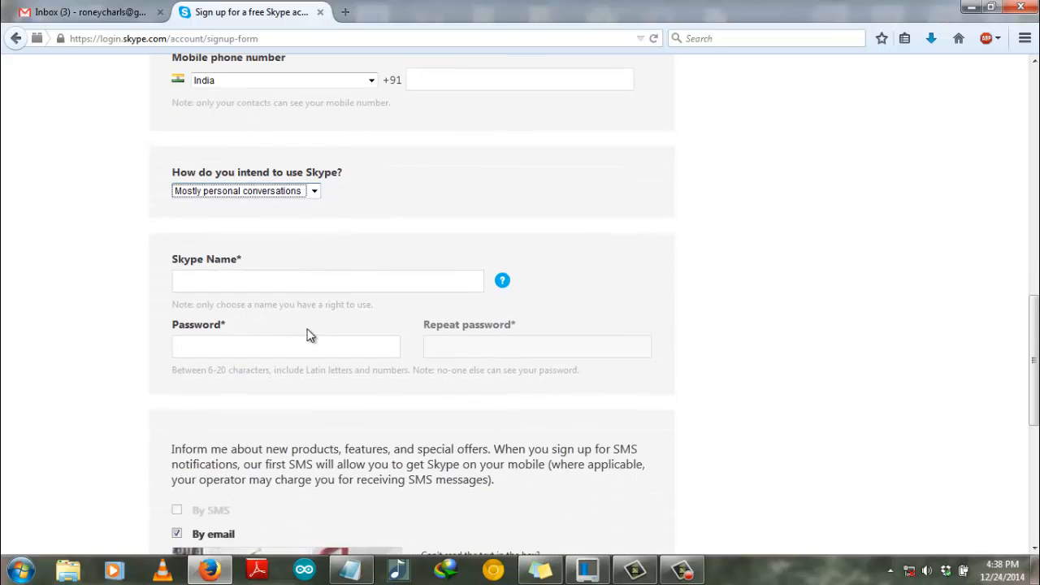
left_click(328, 279)
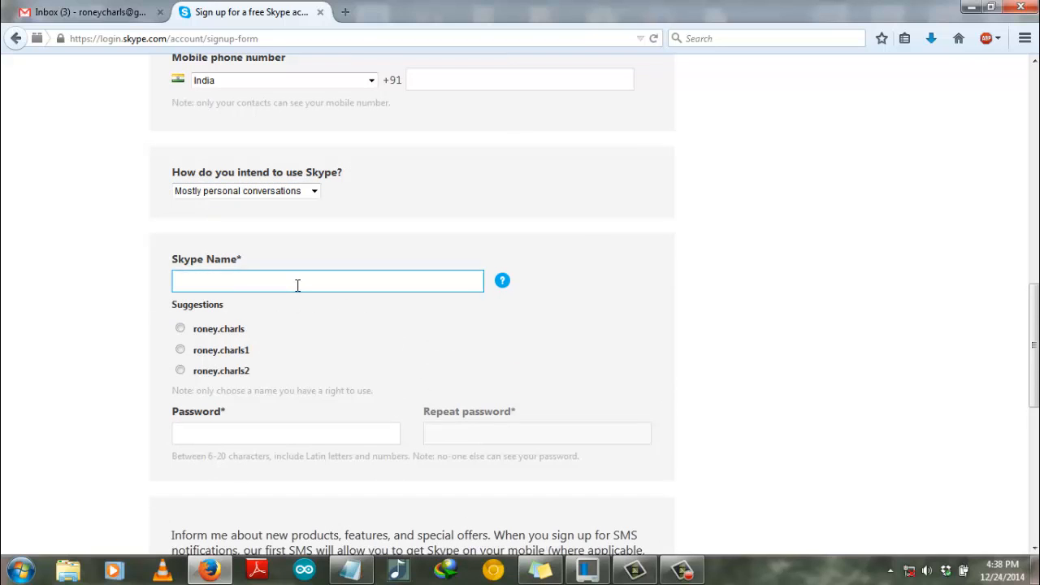
left_click(298, 279)
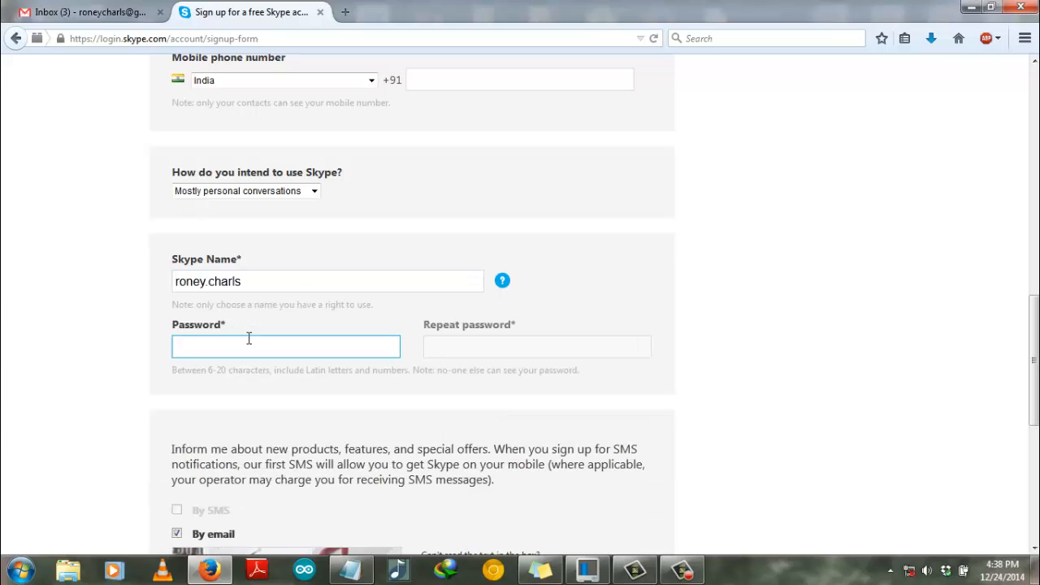
type("••")
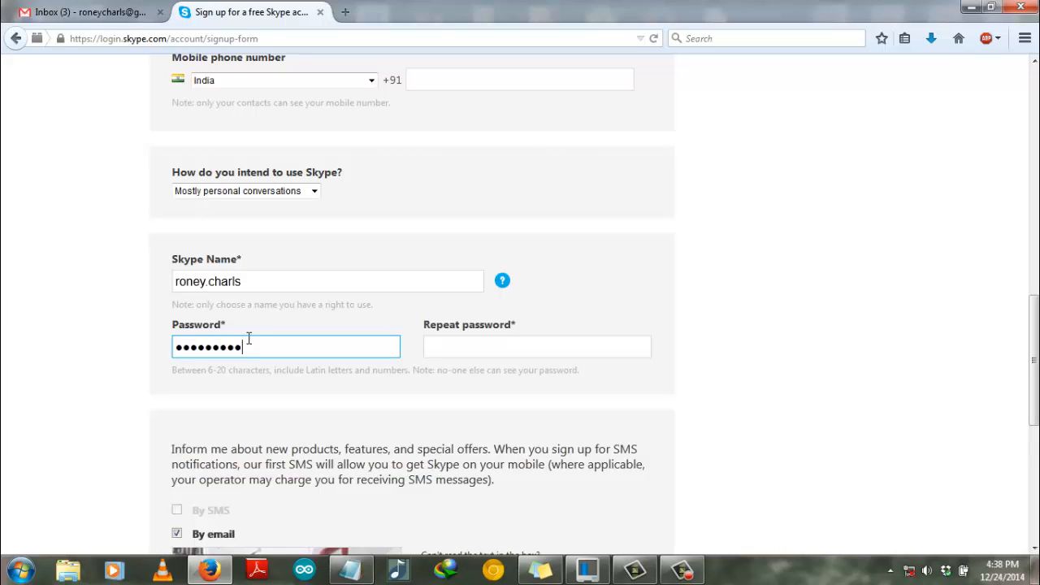
left_click(536, 346)
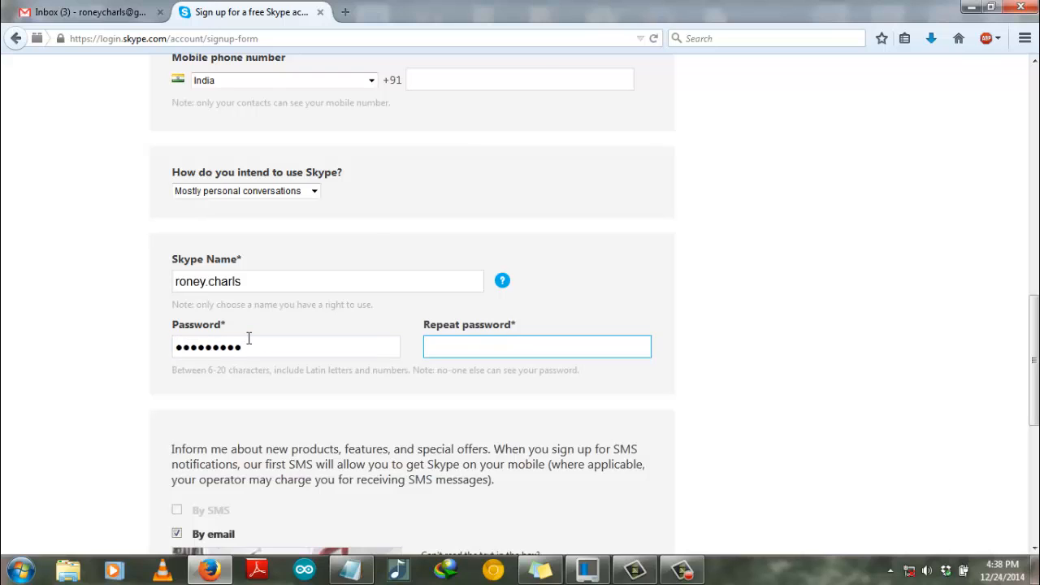
type("•••••")
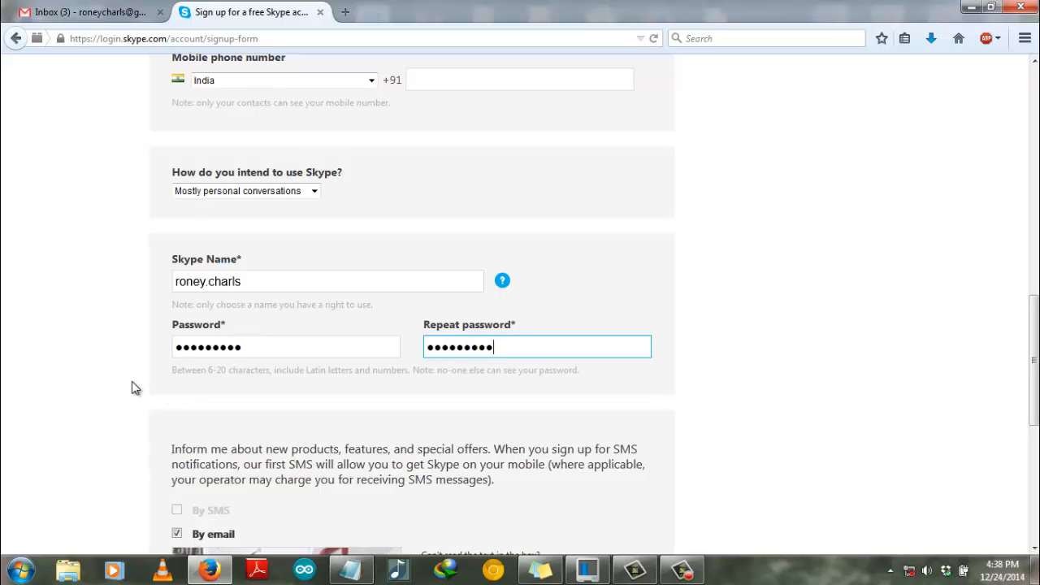
scroll("down", 3)
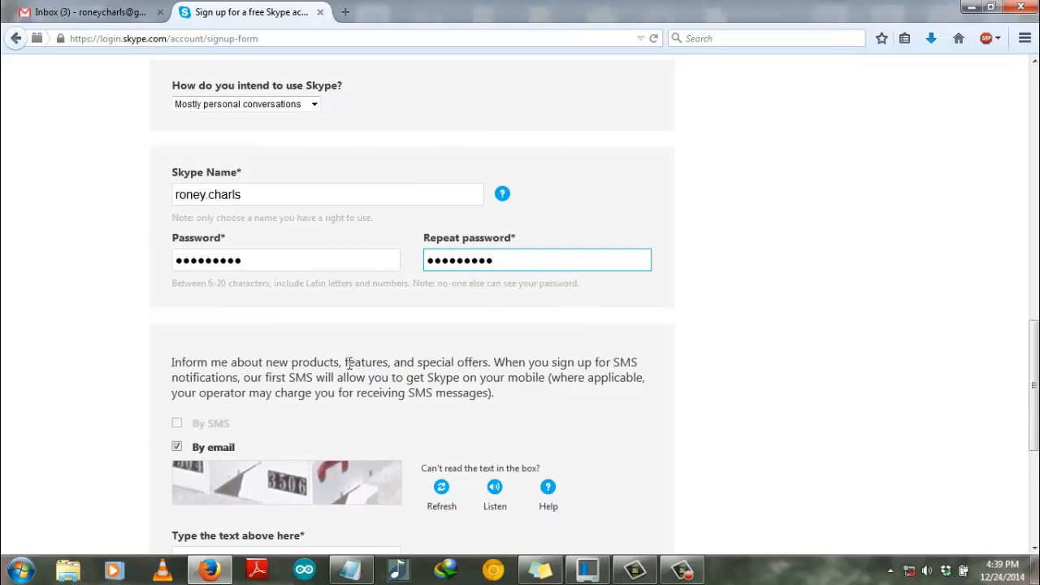
Step: Untick the 'By email' promotional offers option
scroll("down", 3)
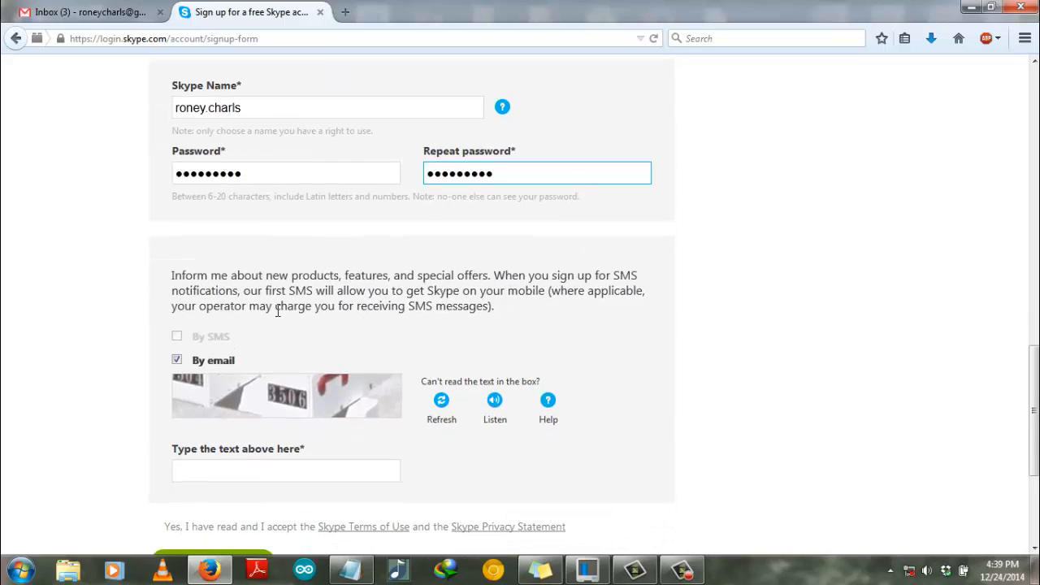
left_click(176, 360)
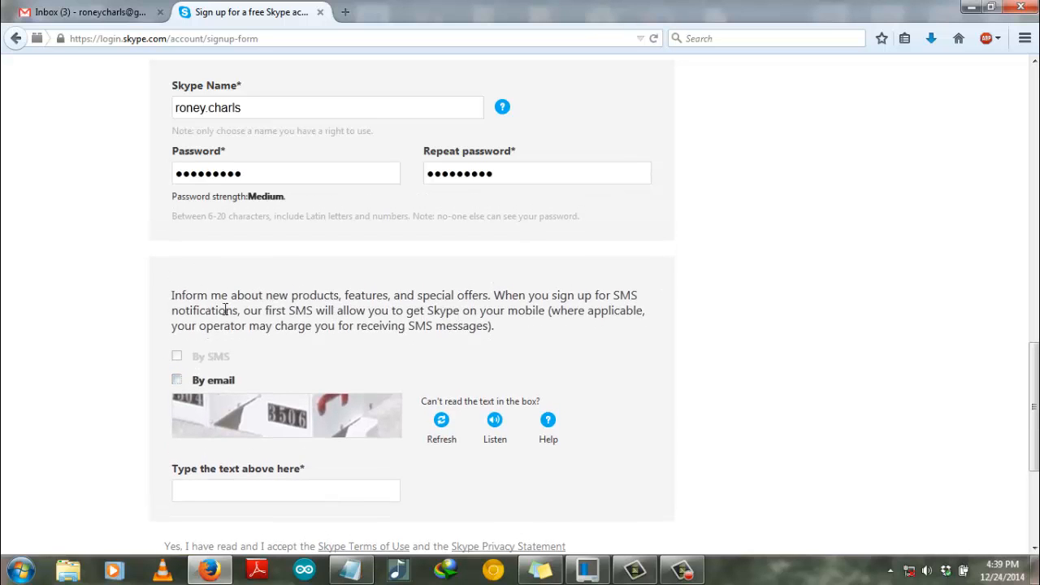
scroll("down", 3)
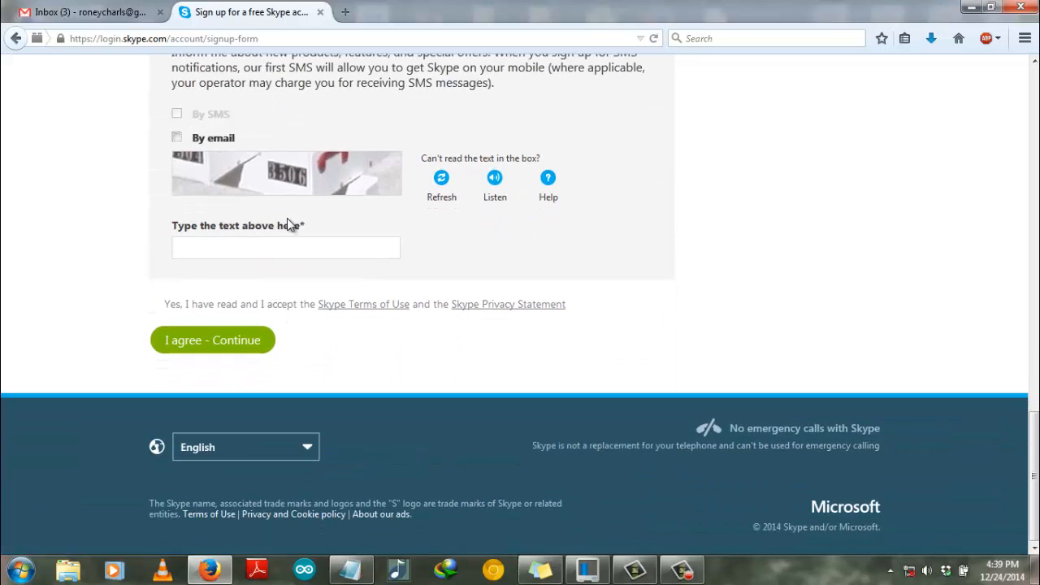
Step: Enter the verification text 3506 and submit with 'I agree - Continue'
left_click(286, 247)
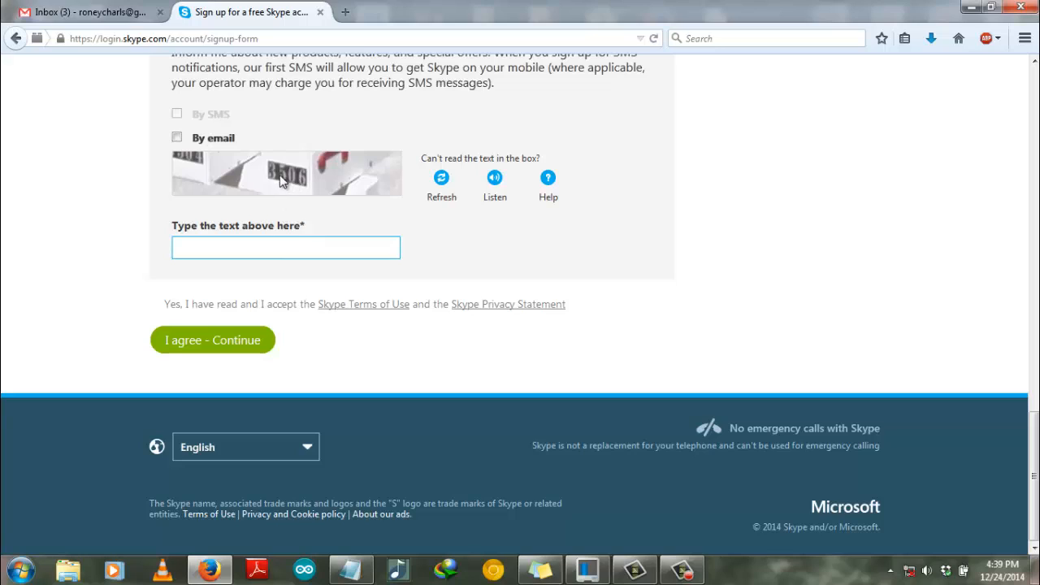
left_click(286, 247)
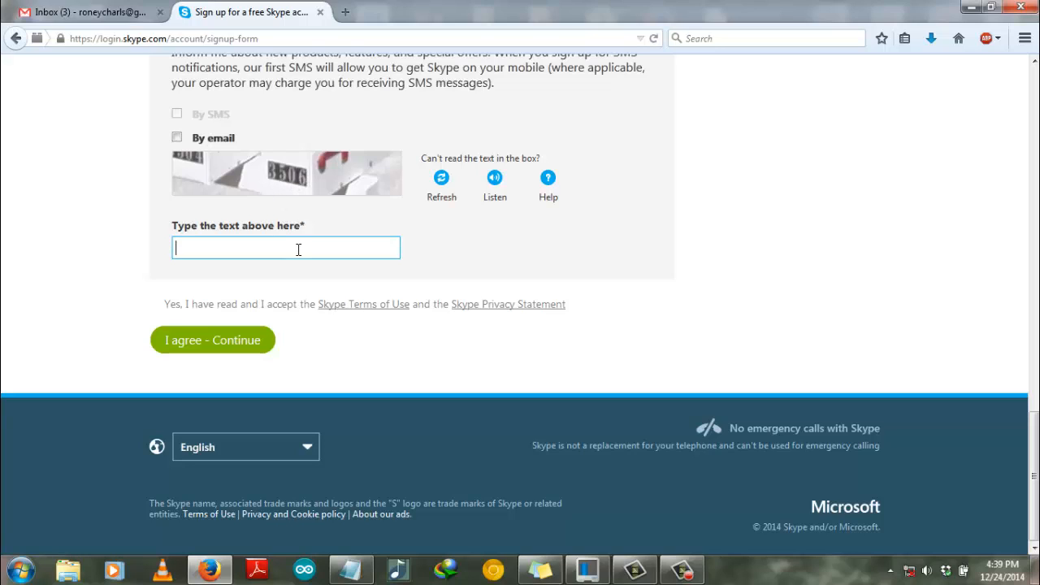
type("35")
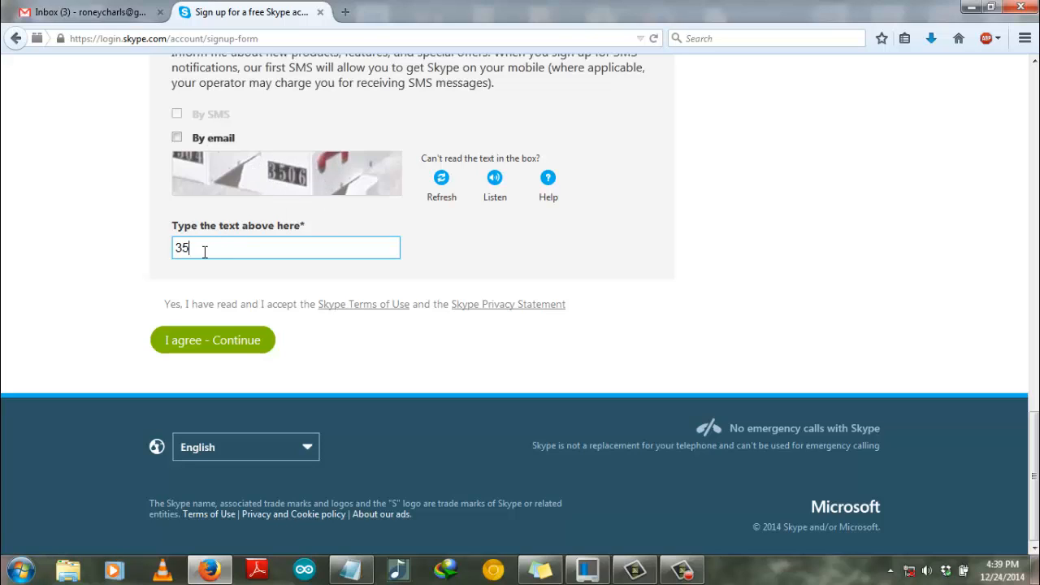
mouse_move(213, 247)
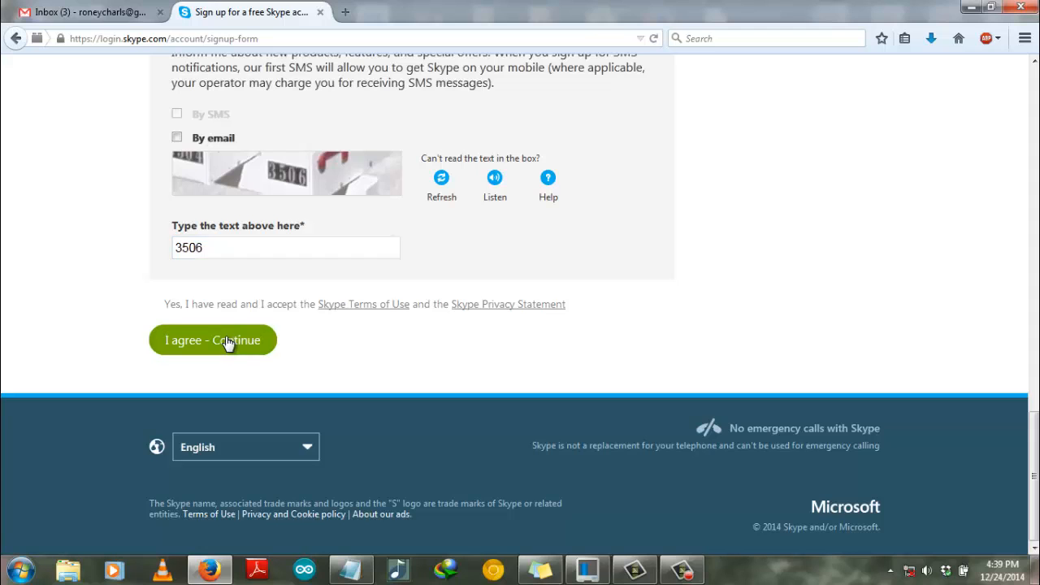
left_click(211, 339)
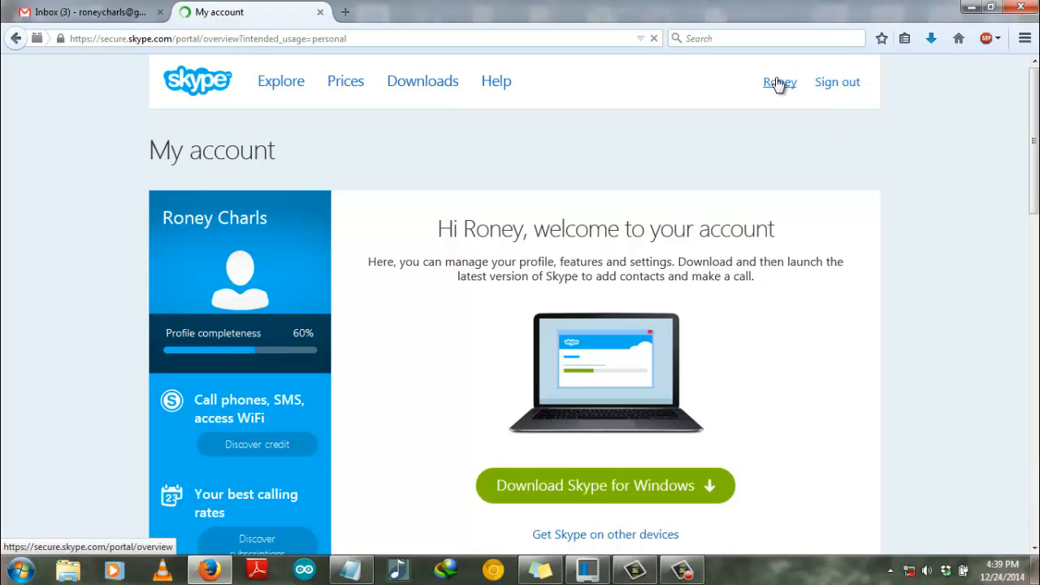
mouse_move(794, 89)
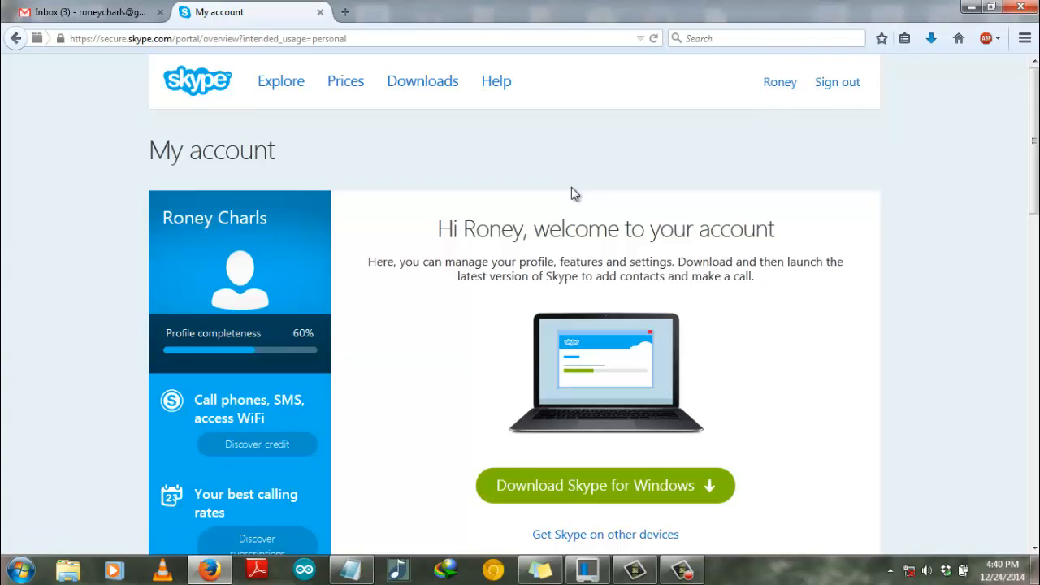
Step: Scroll down the My account page to the Manage features section
scroll("down", 3)
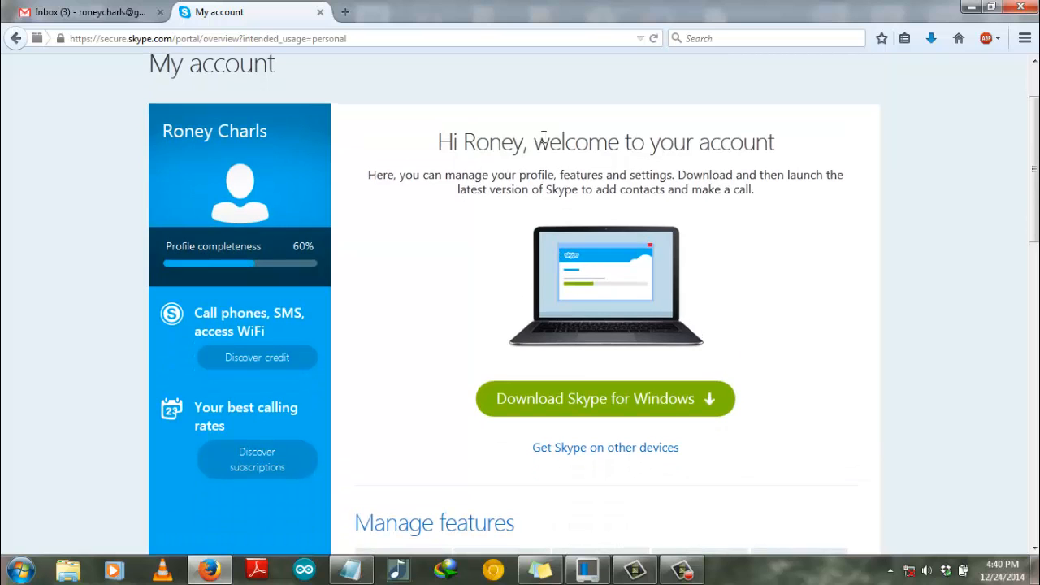
mouse_move(653, 205)
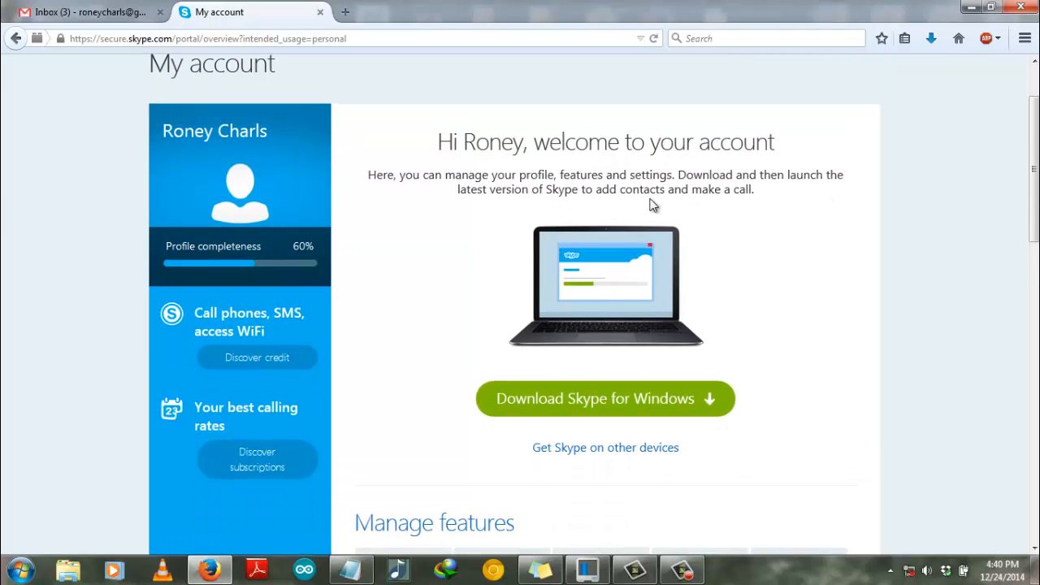
scroll("down", 3)
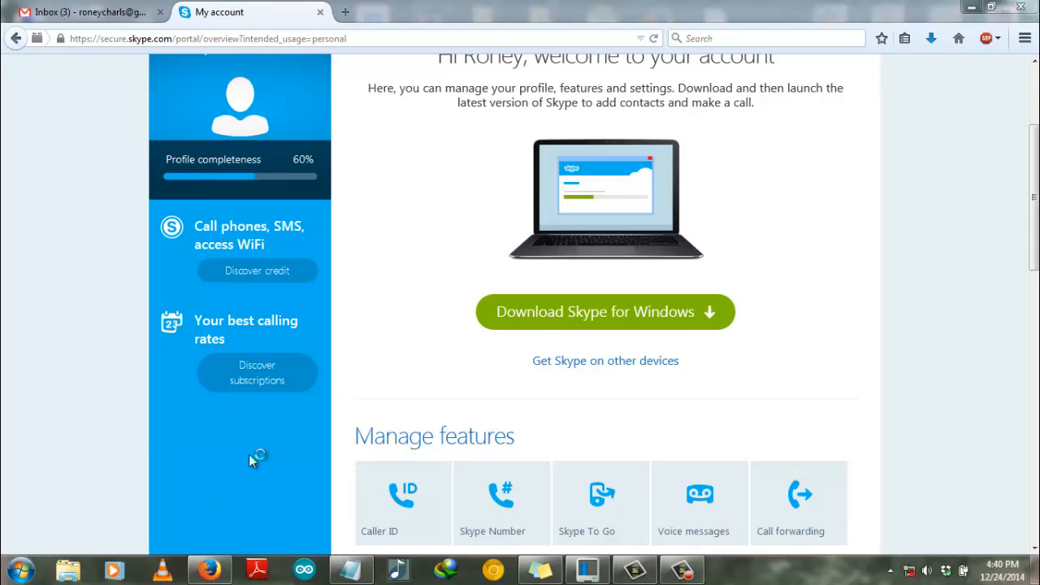
mouse_move(268, 455)
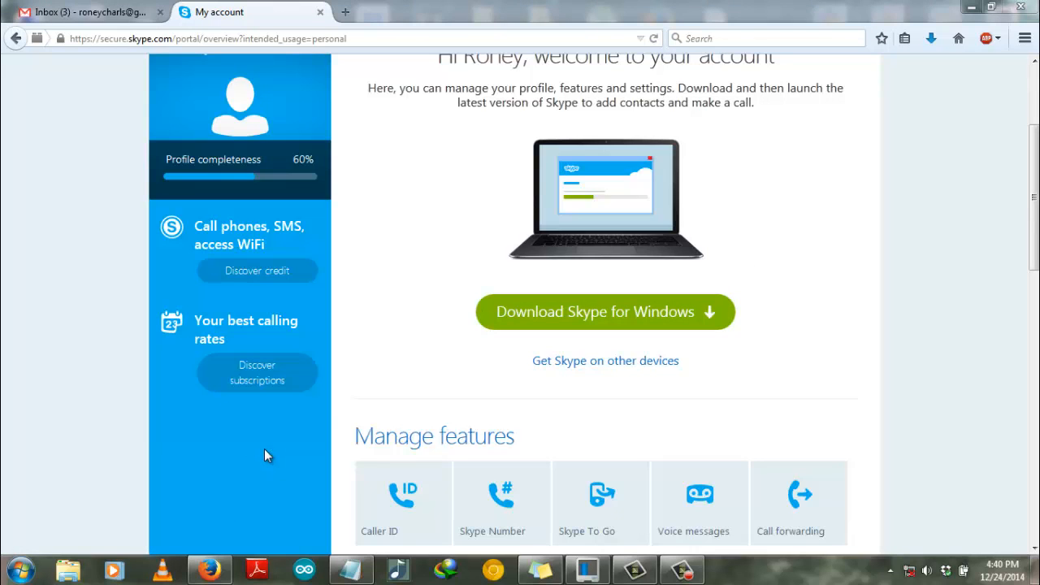